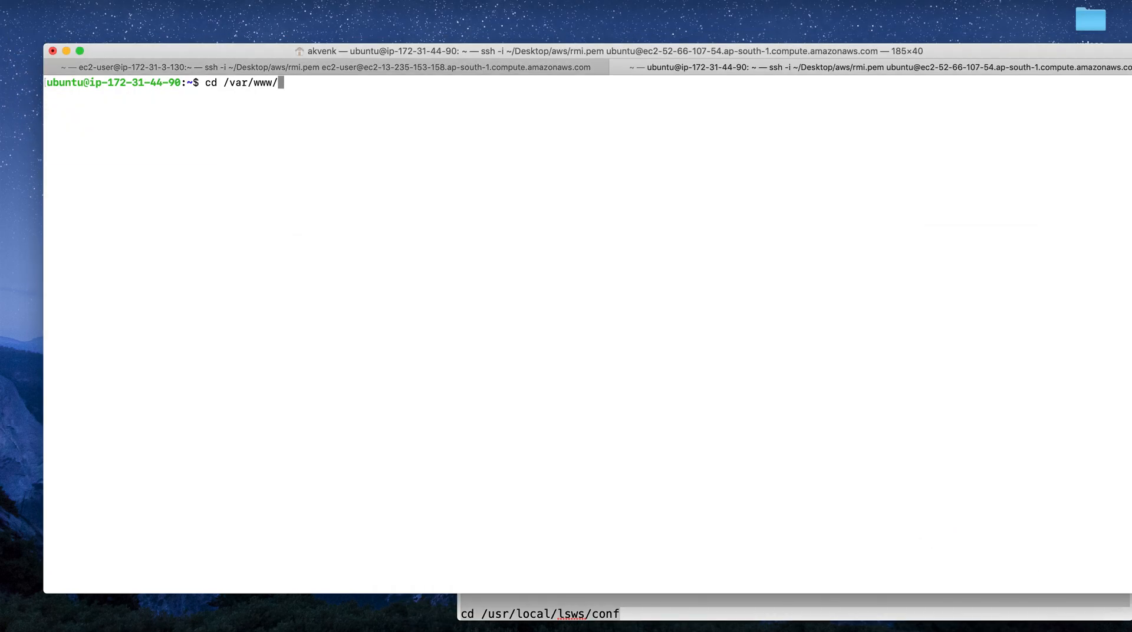
Change to /var/www/html/wp-content/themes/twentynineteen and start sudo vim functions.php.
{"action": "type", "text": "html"}
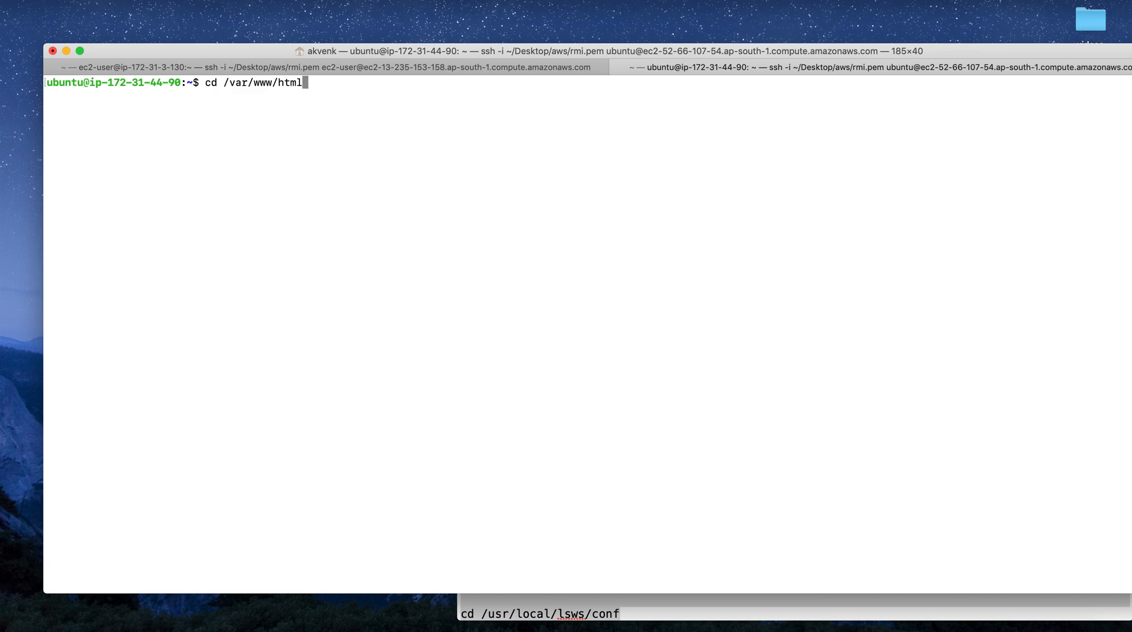
{"action": "type", "text": "wp-con"}
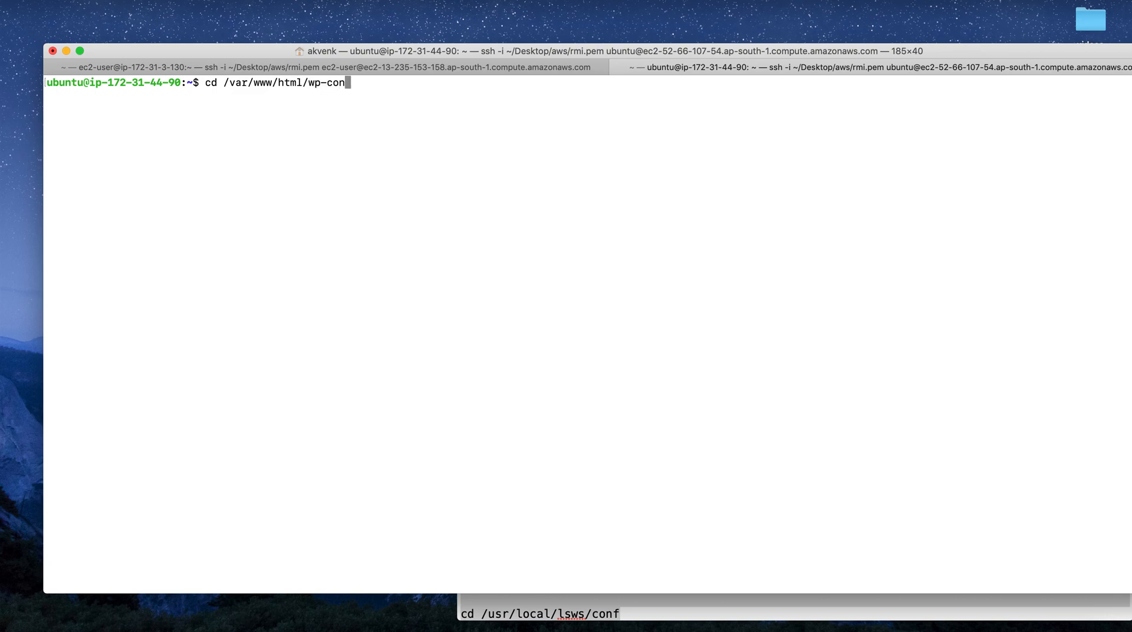
{"action": "type", "text": "tent/themes/"}
{"action": "type", "text": "cd tq"}
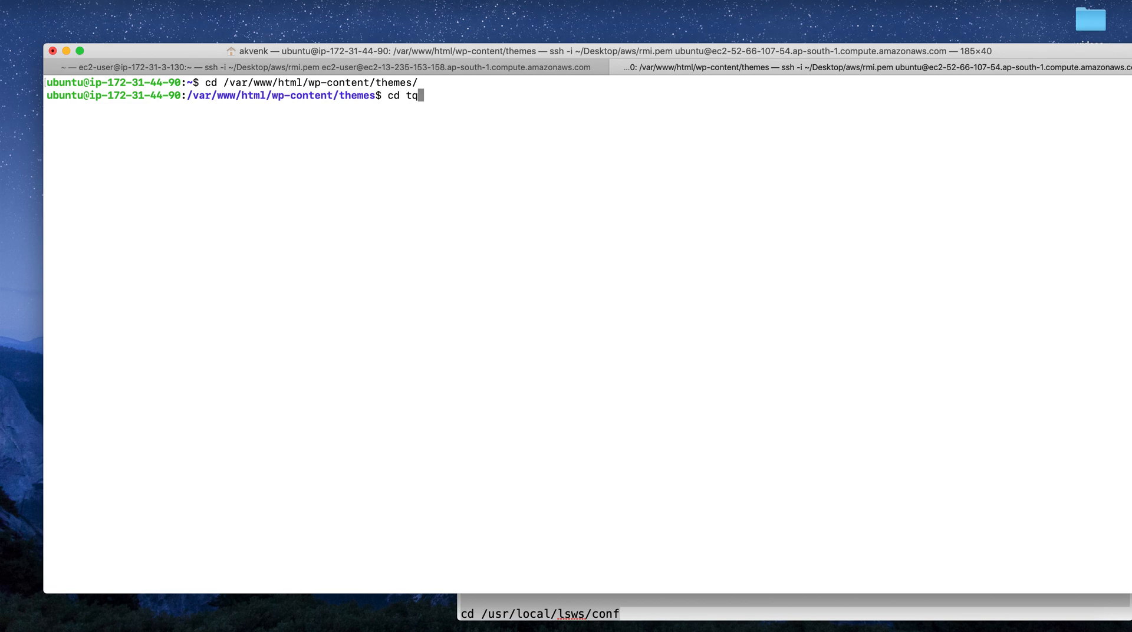
{"action": "type", "text": "wentynineteen/"}
{"action": "type", "text": "s"}
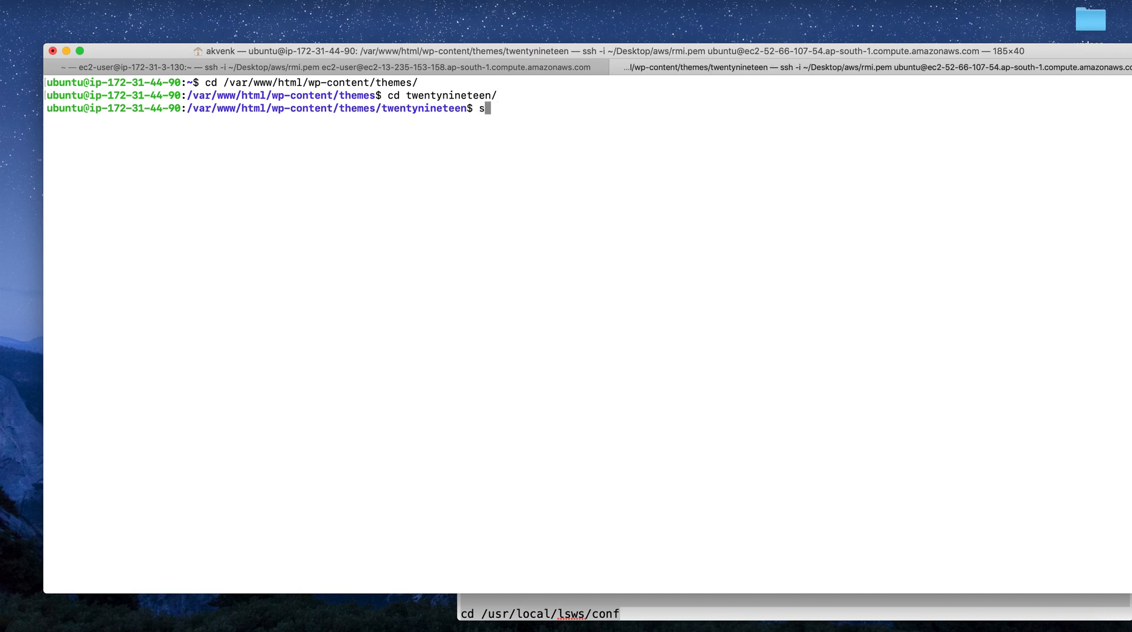
{"action": "type", "text": "udo"}
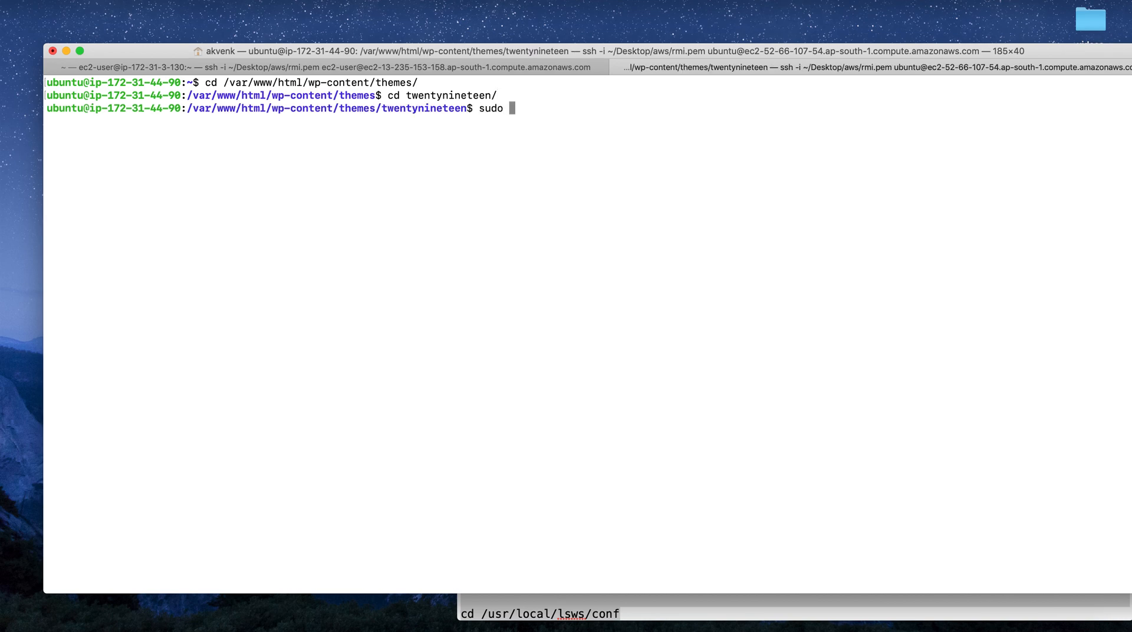
{"action": "type", "text": "function"}
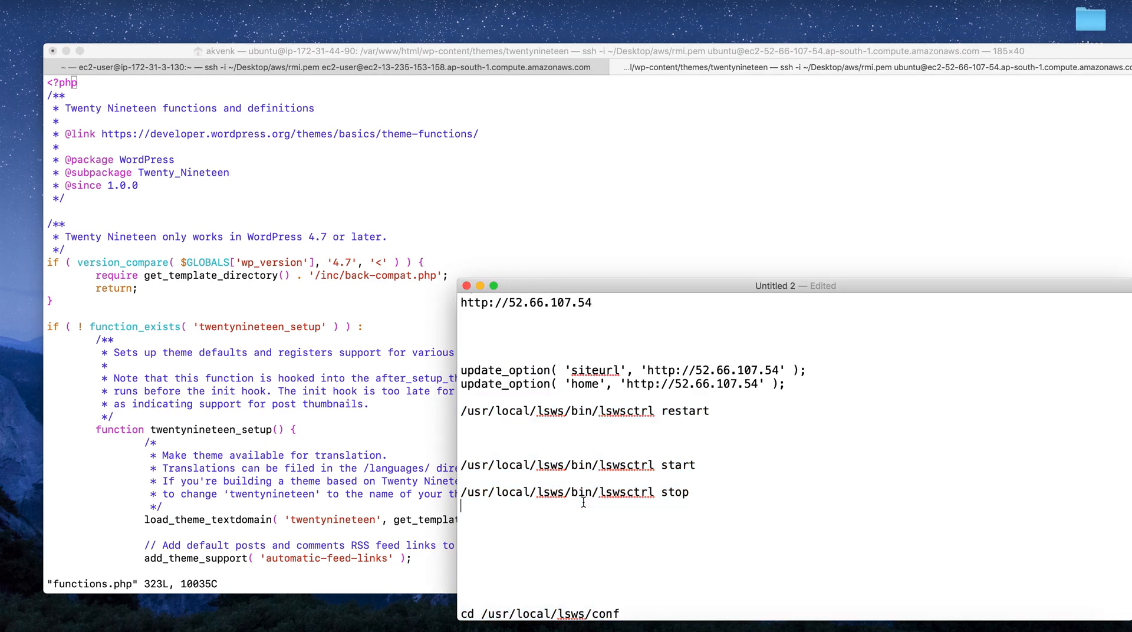
Select the siteurl and home update_option lines for 52.66.107.54 in the notes.
{"action": "scroll", "scroll_direction": "down", "scroll_amount": 3}
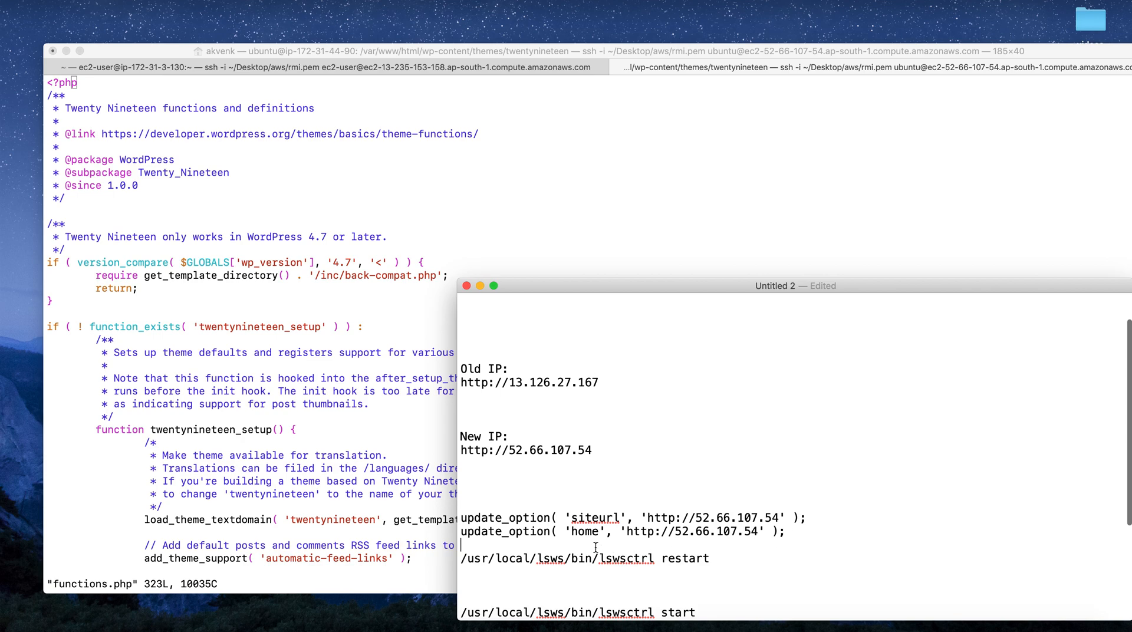
{"action": "scroll", "scroll_direction": "down", "scroll_amount": 3}
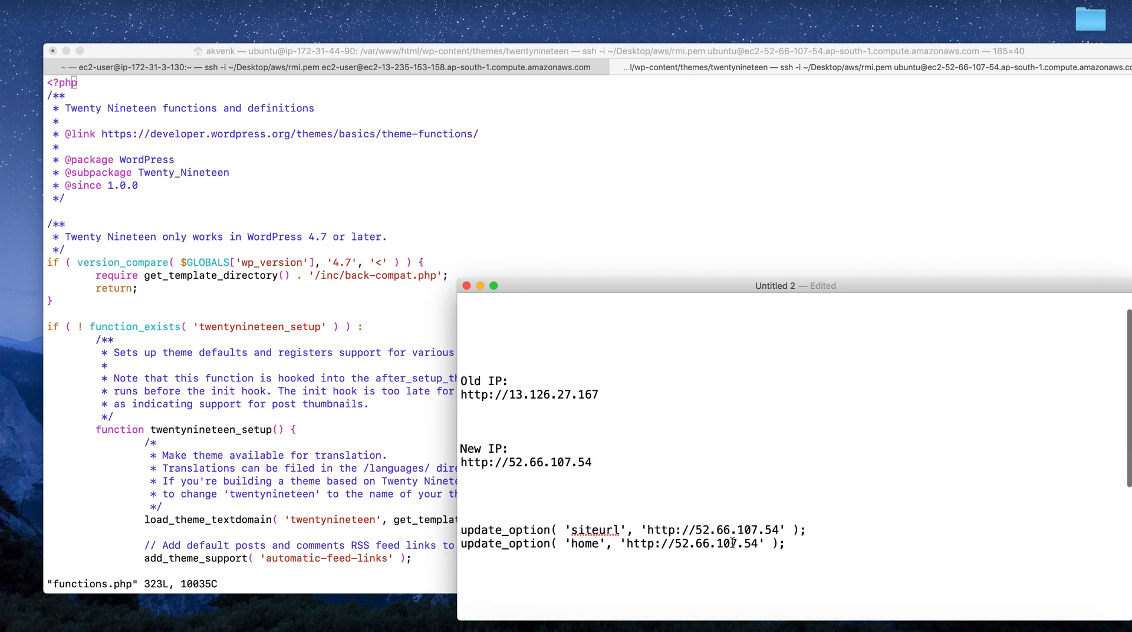
{"action": "left_click_drag", "start_coordinate": [461, 530], "coordinate": [786, 545]}
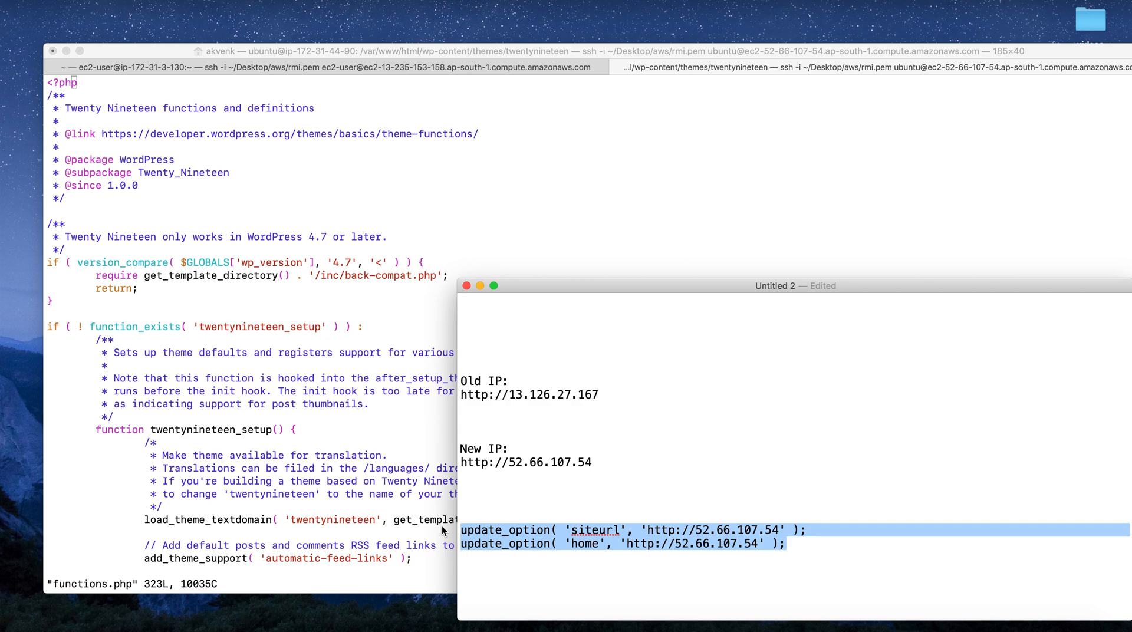
{"action": "mouse_move", "coordinate": [251, 174]}
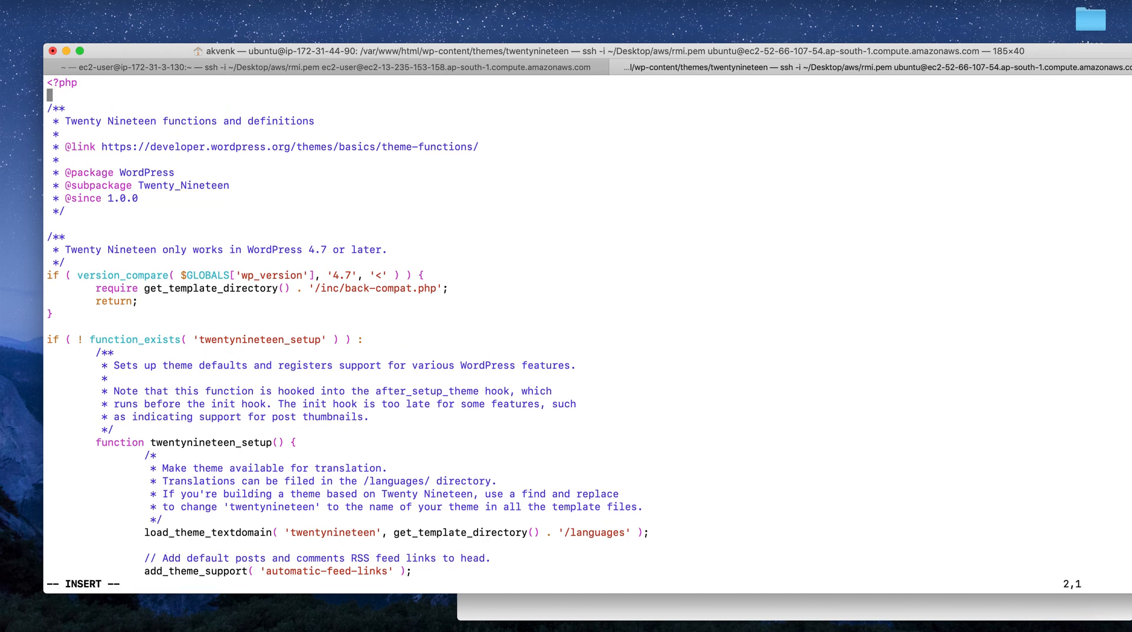
{"action": "type", "text": "update_option( 'siteurl', 'http://52.66.107.54' );"}
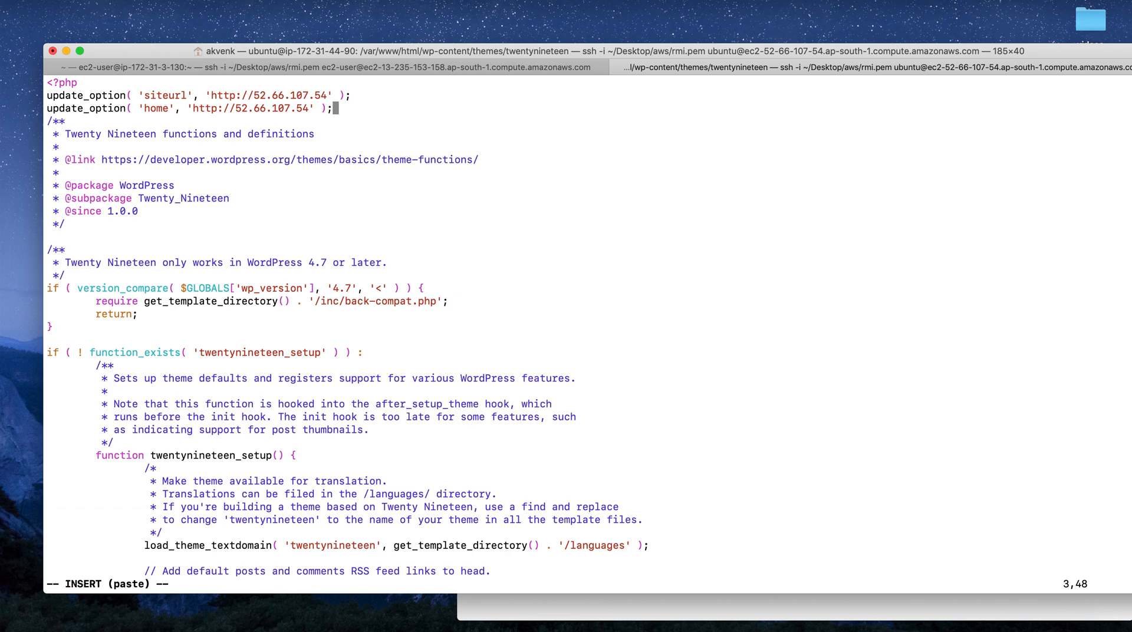
{"action": "key", "text": "Escape"}
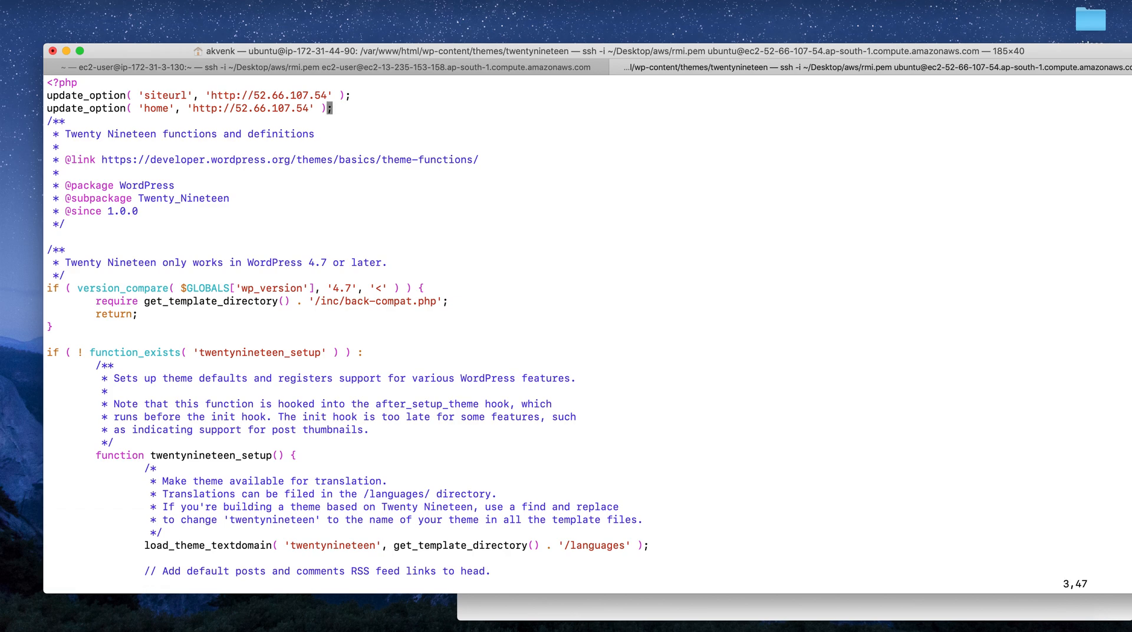
{"action": "type", "text": ":wq"}
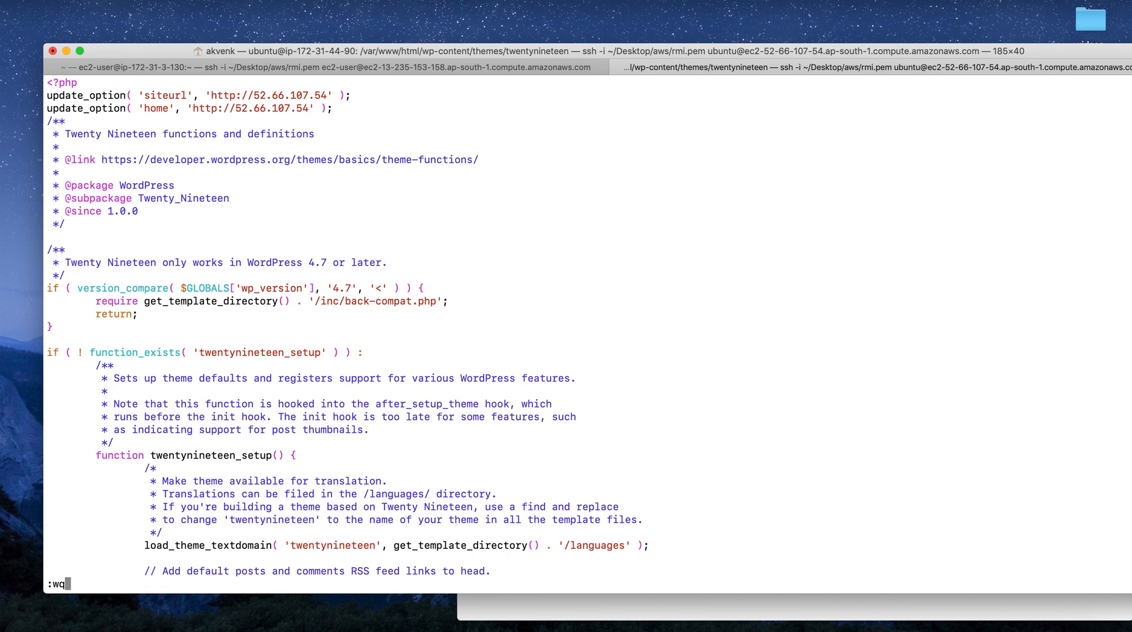
{"action": "key", "text": "Return"}
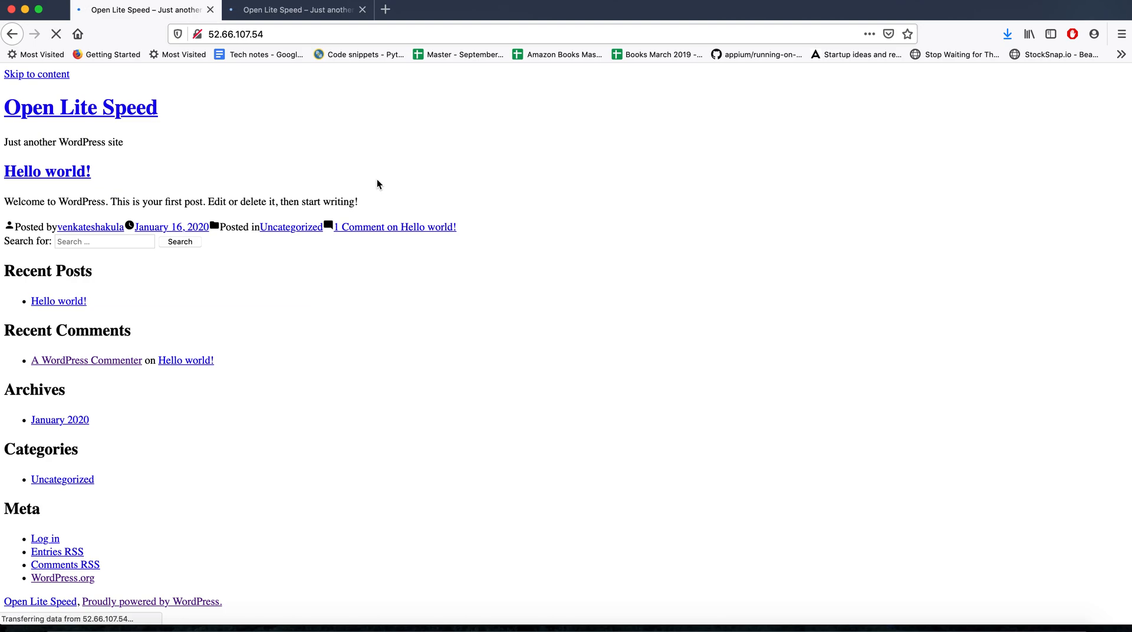
Reload the 52.66.107.54 tab in Firefox to see the unstyled site.
{"action": "left_click", "coordinate": [323, 35]}
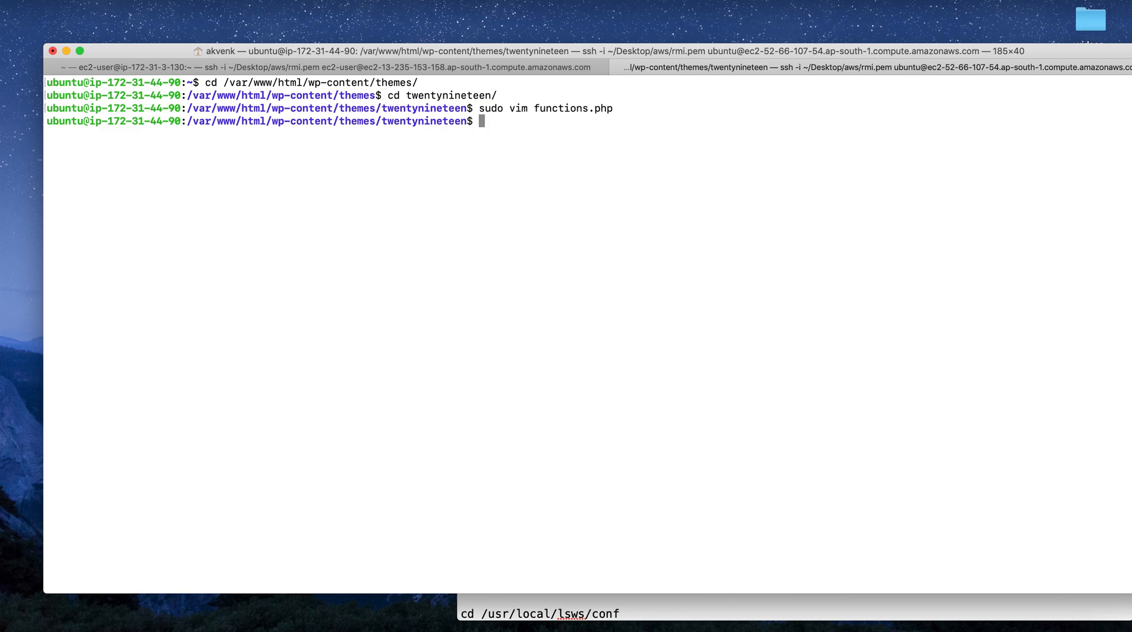
Run sudo /usr/local/lsws/bin/lswsctrl stop to stop LiteSpeed.
{"action": "type", "text": "sudo /usr/local/lsws/bin/lswsctrl stop"}
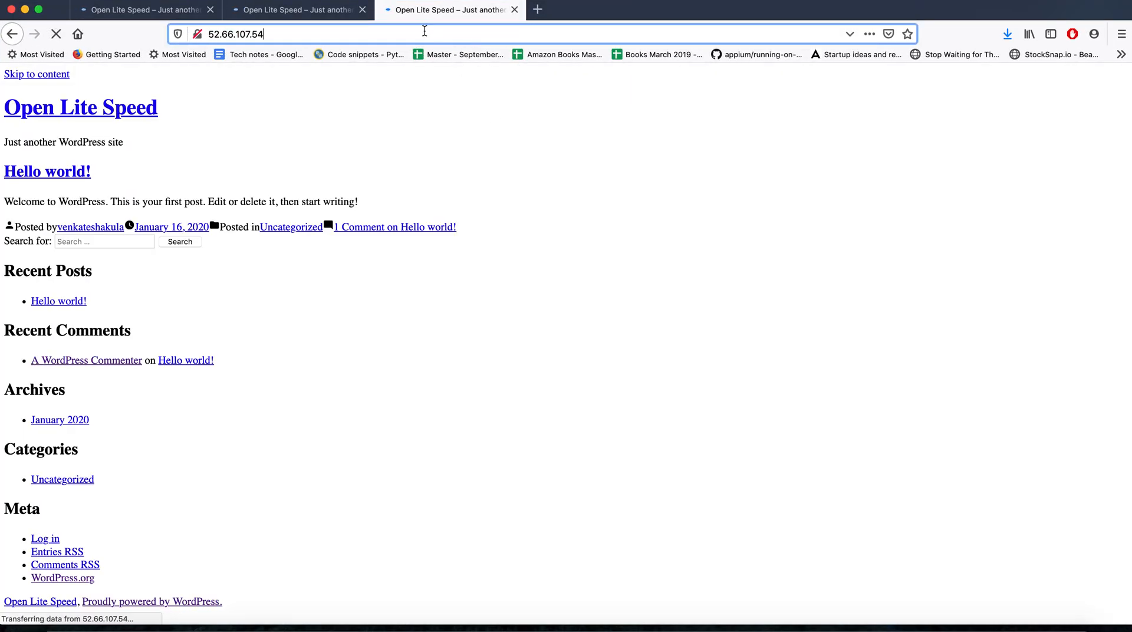
Load 52.66.107.54 in a new private window and scroll the styled page.
{"action": "left_click", "coordinate": [1122, 34]}
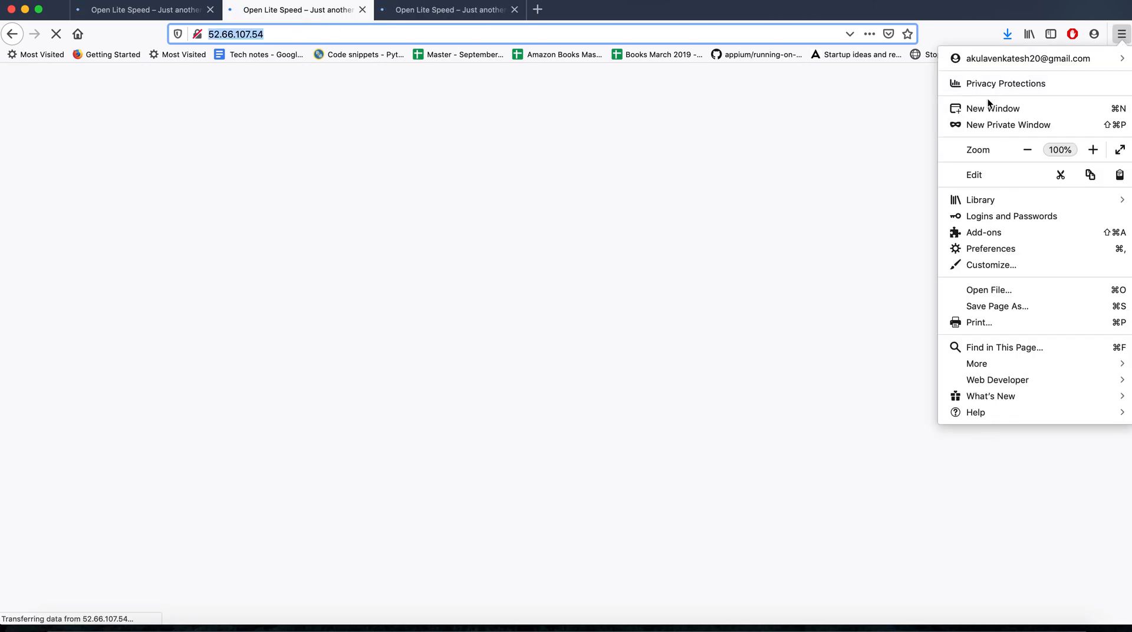
{"action": "left_click", "coordinate": [1008, 124]}
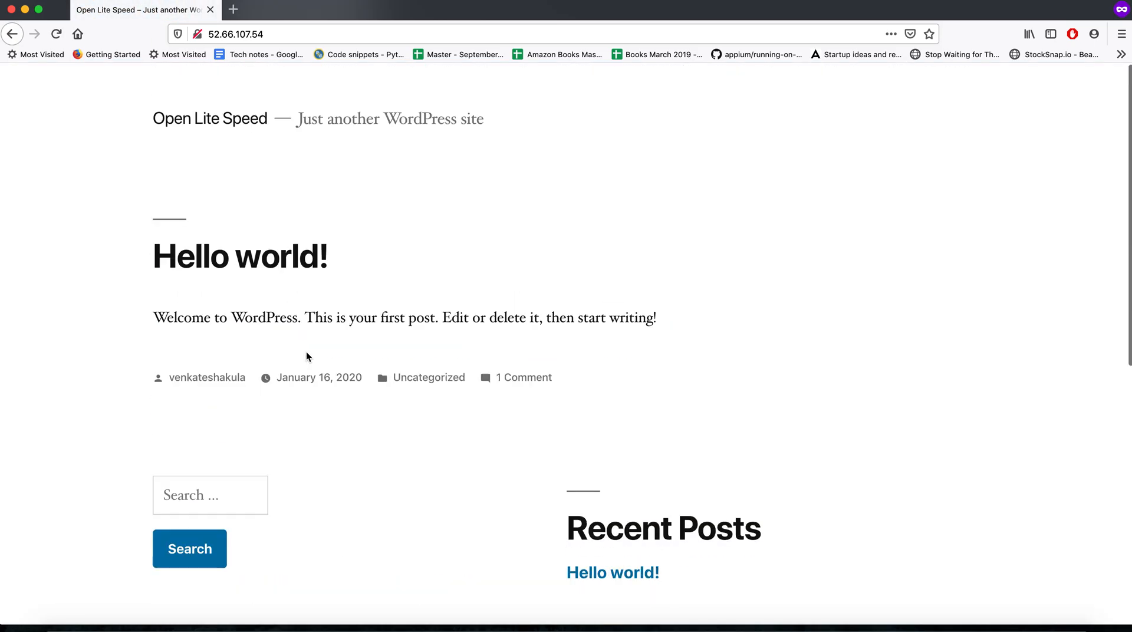
{"action": "scroll", "scroll_direction": "down", "scroll_amount": 3}
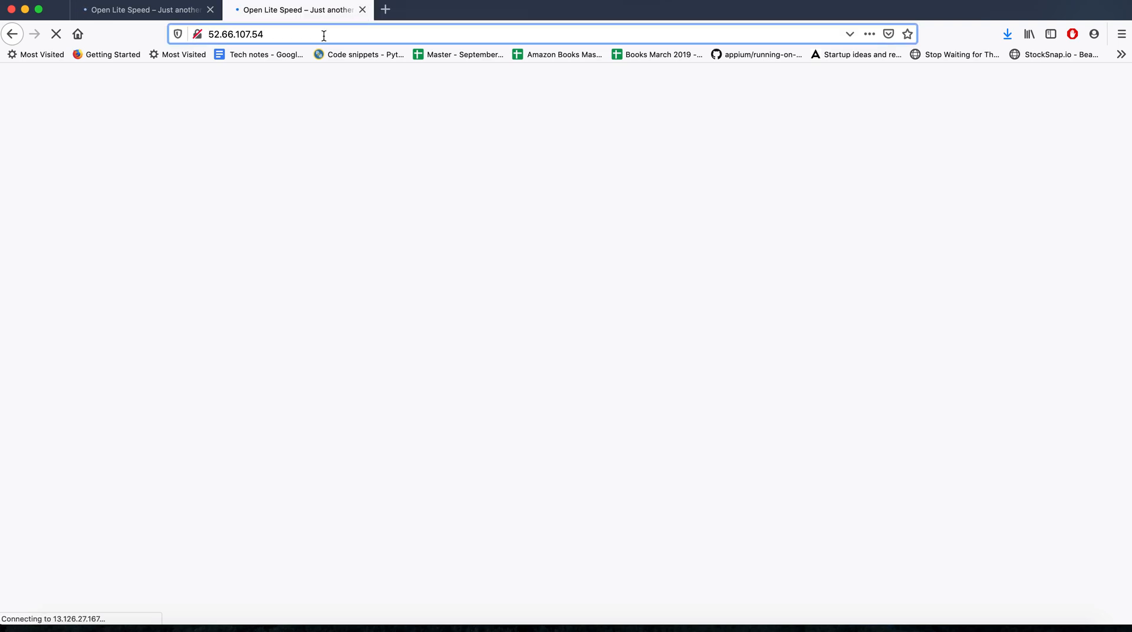
Load 52.66.107.54 in another private window and scroll to Recent Comments, Categories and Meta.
{"action": "left_click", "coordinate": [1120, 34]}
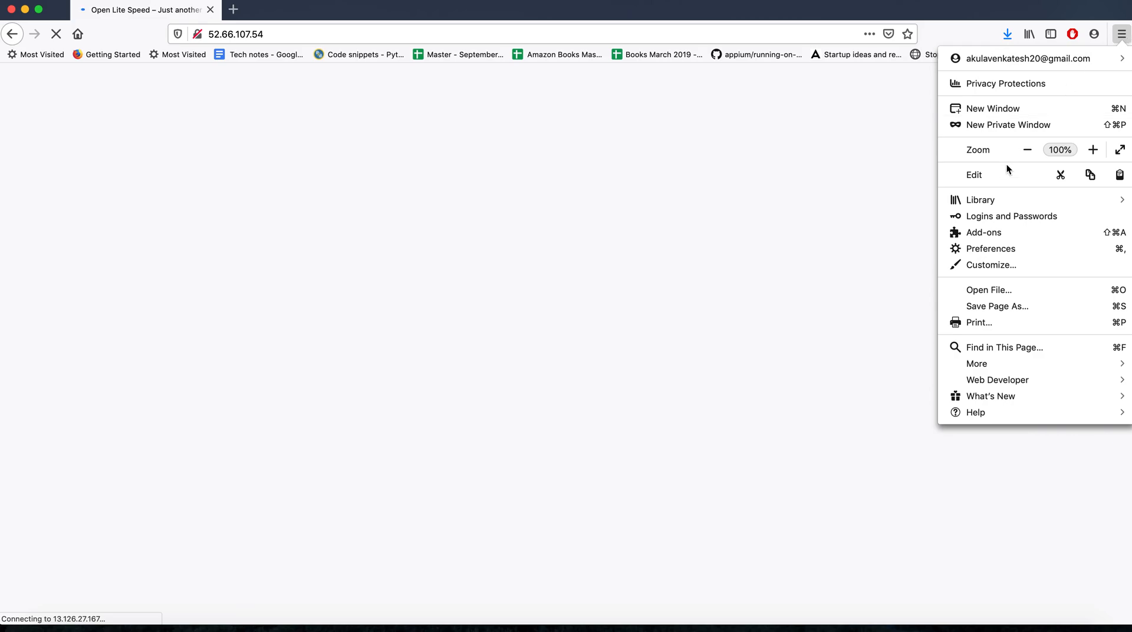
{"action": "left_click", "coordinate": [1009, 124]}
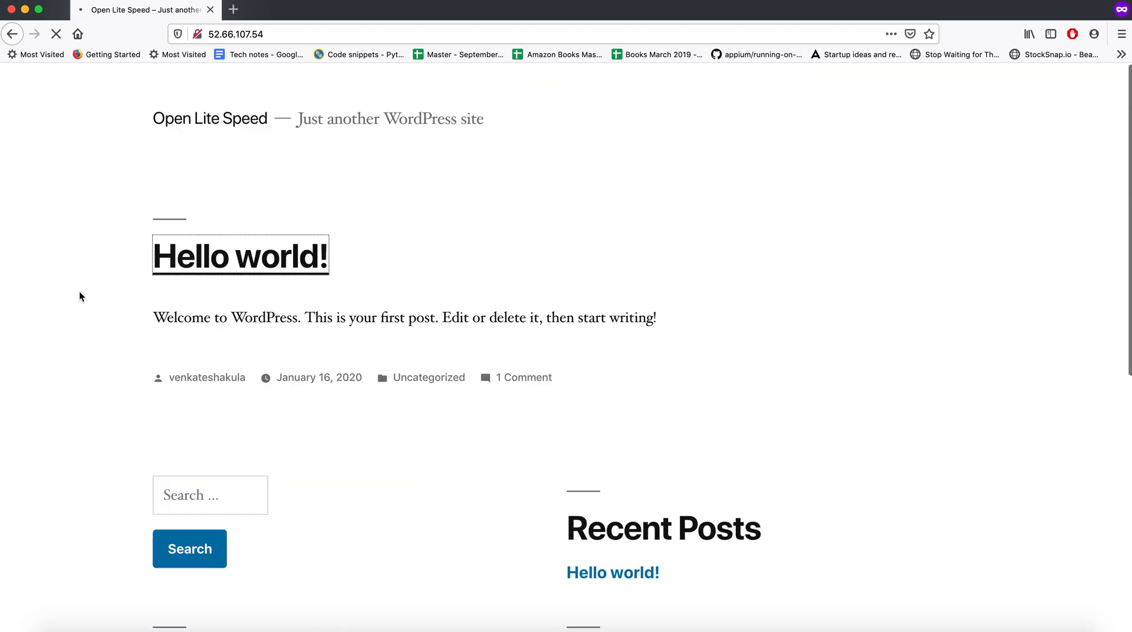
{"action": "mouse_move", "coordinate": [430, 274]}
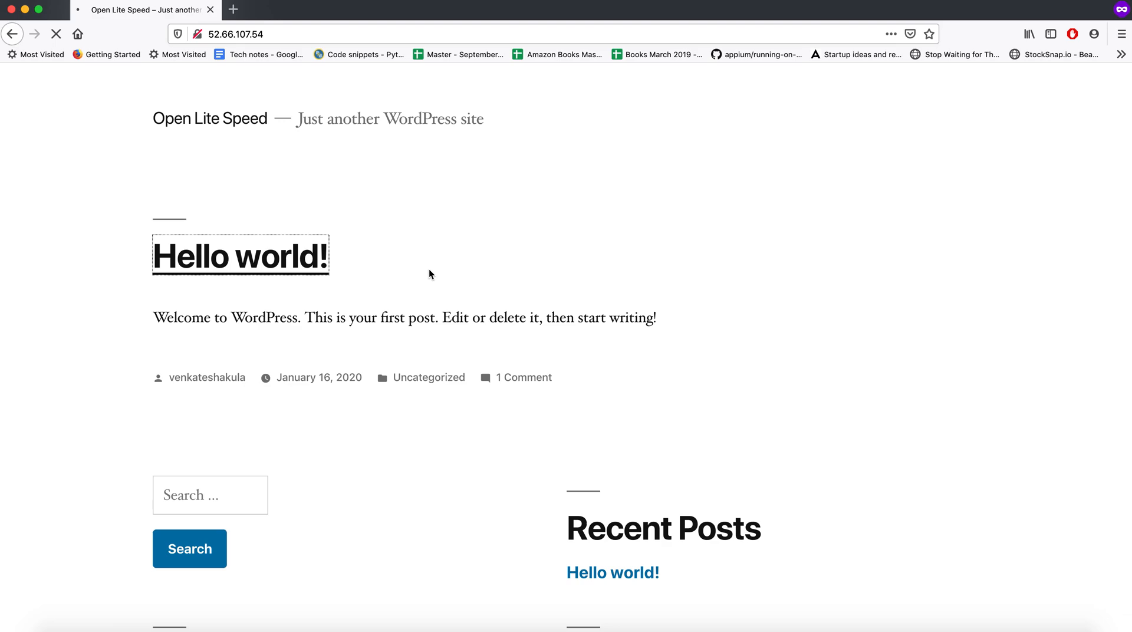
{"action": "scroll", "scroll_direction": "down", "scroll_amount": 3}
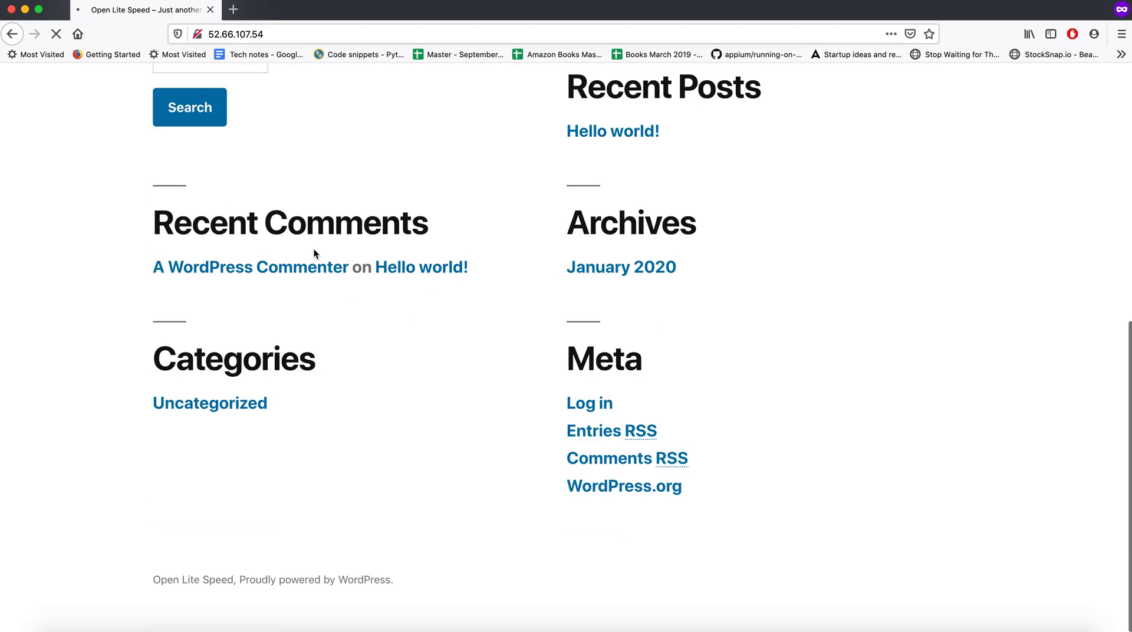